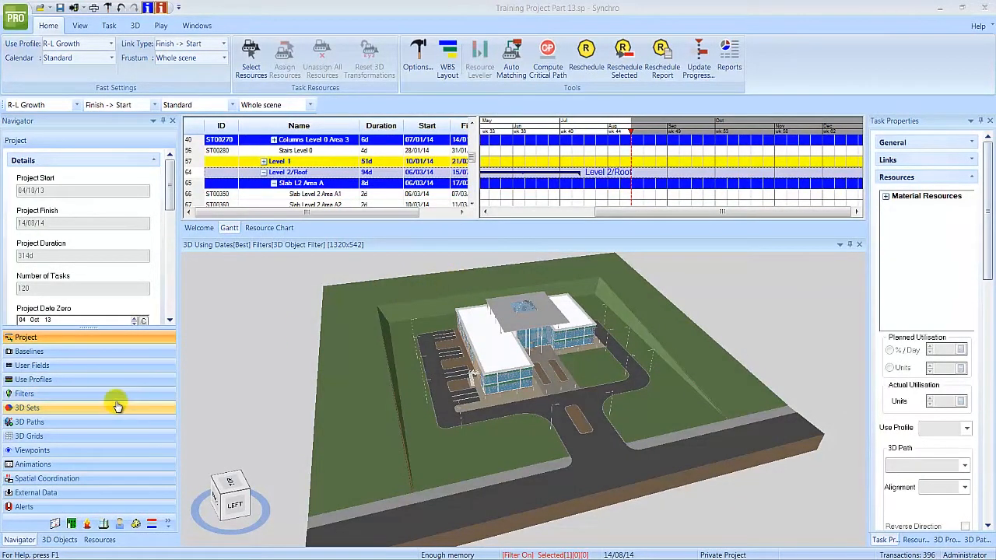
Show the 3D Sets list and leave only Office Building Updated.dwf visible, hiding the landscaping.
{"action": "left_click", "coordinate": [28, 407]}
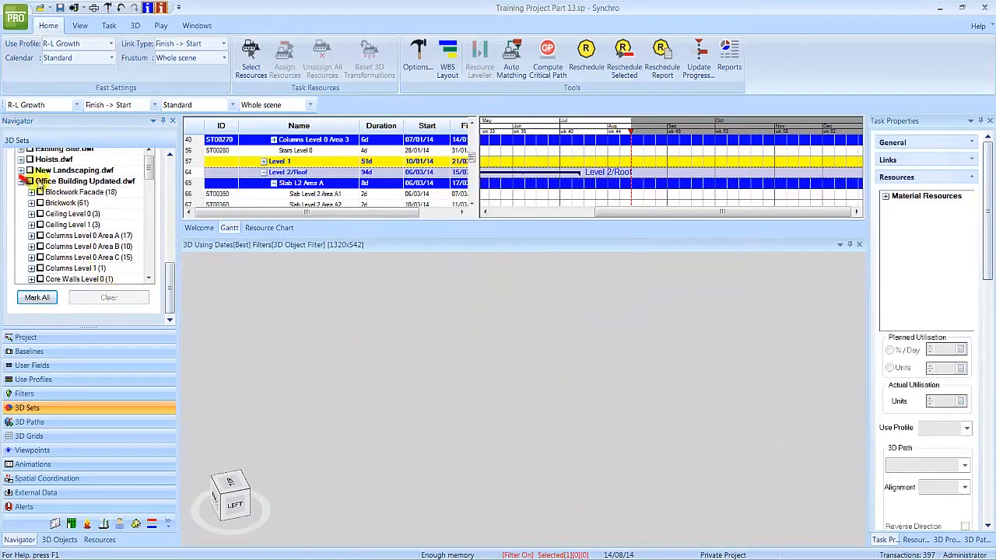
{"action": "left_click", "coordinate": [31, 181]}
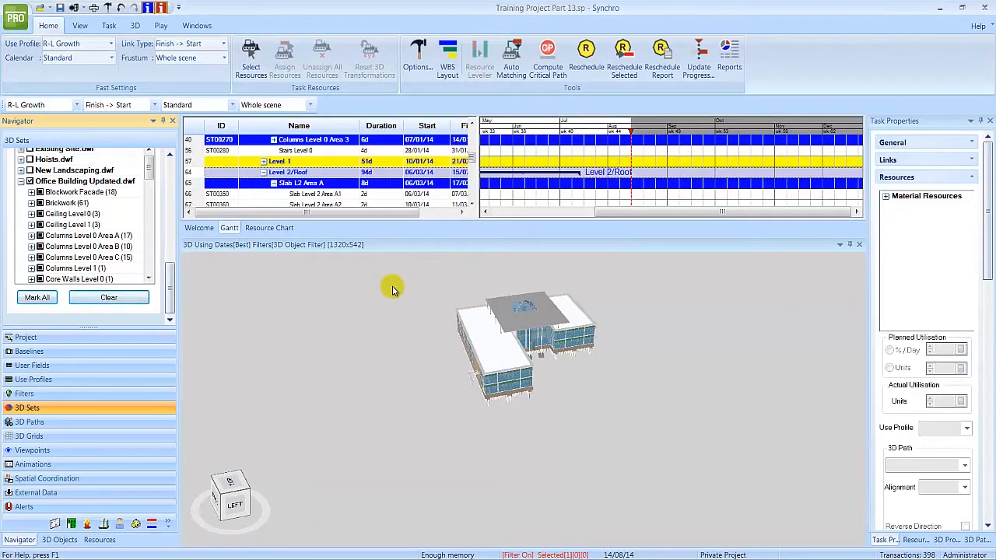
{"action": "mouse_move", "coordinate": [386, 282]}
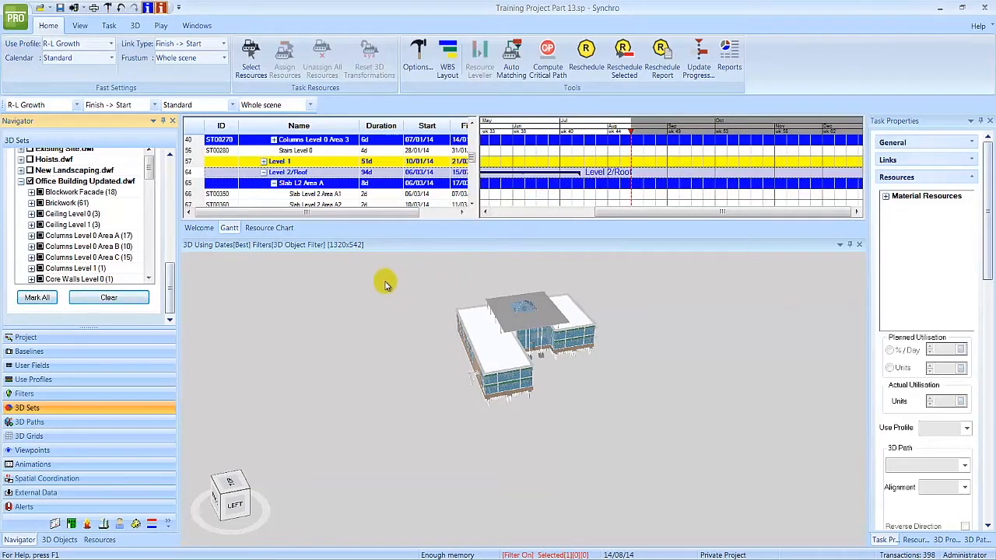
Drag out a rectangular textured plane covering the site around the building.
{"action": "left_click_drag", "start_coordinate": [381, 281], "coordinate": [436, 314]}
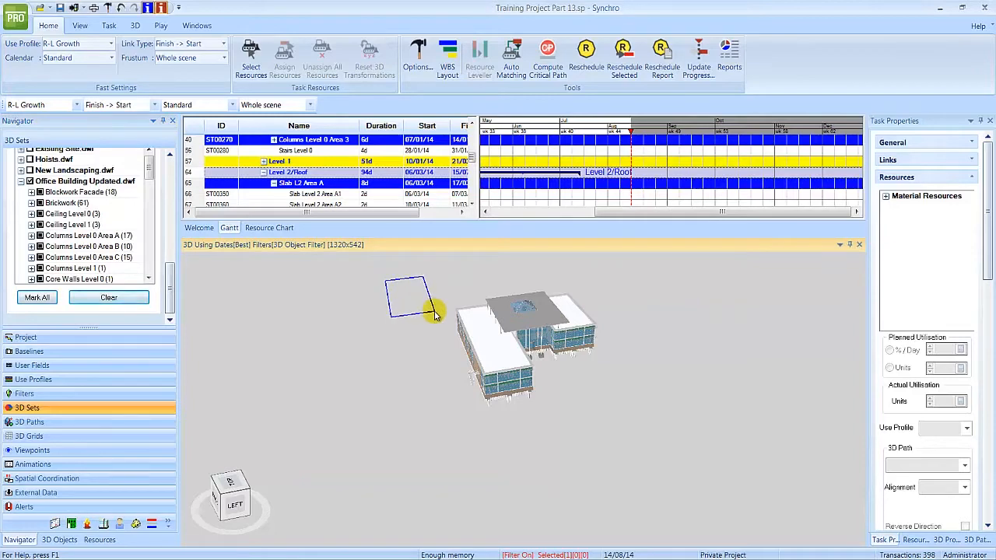
{"action": "left_click_drag", "start_coordinate": [436, 314], "coordinate": [719, 439]}
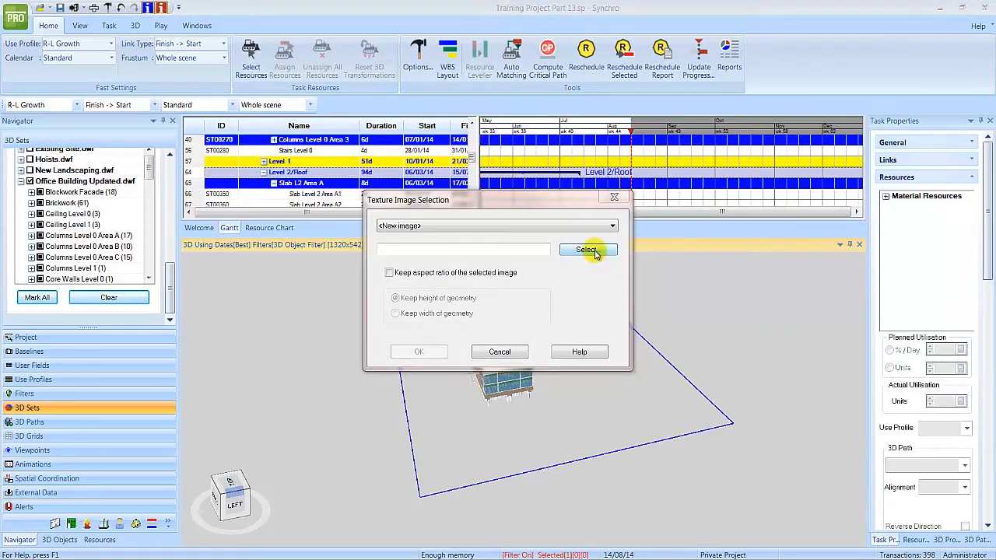
Texture the plane with training project site.jpg, keeping the image's aspect ratio.
{"action": "left_click", "coordinate": [588, 249]}
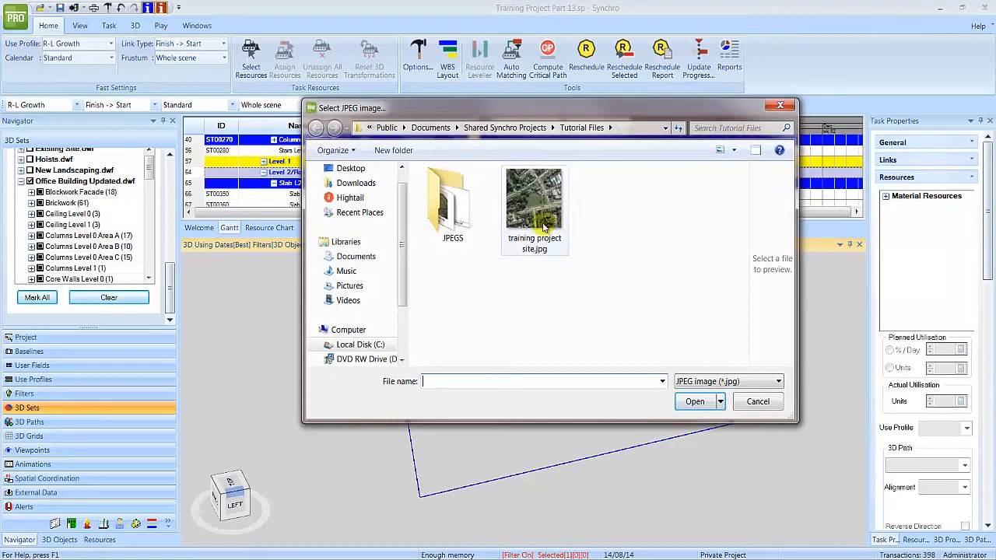
{"action": "left_click", "coordinate": [534, 199]}
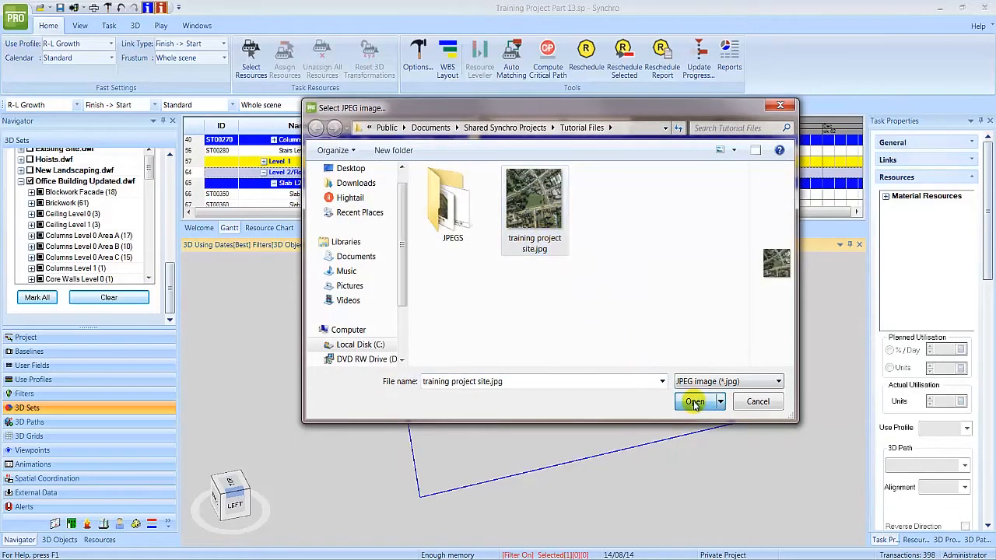
{"action": "left_click", "coordinate": [694, 401]}
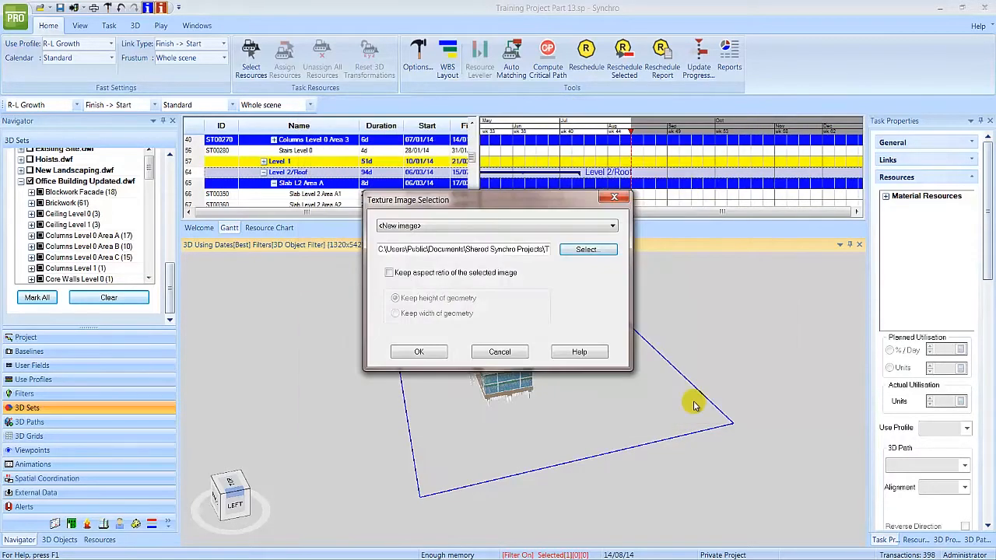
{"action": "left_click", "coordinate": [389, 272]}
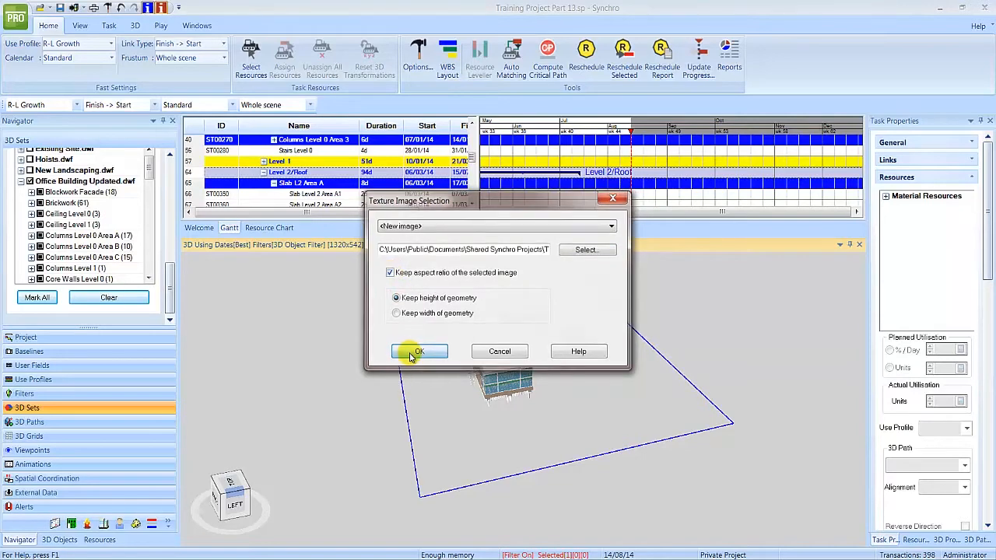
{"action": "left_click", "coordinate": [418, 351]}
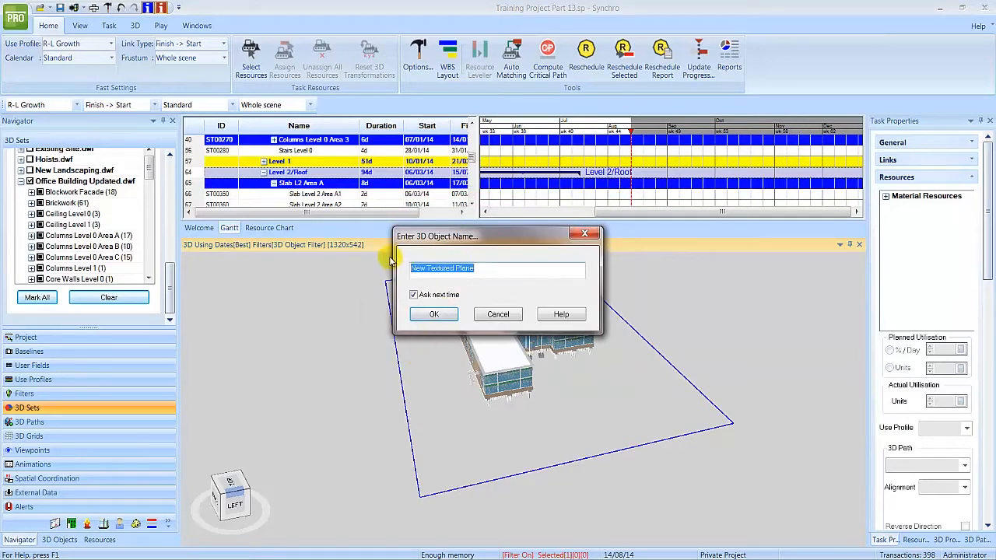
Name the plane 'Map' and assign it to a new material resource called Map.
{"action": "type", "text": "Map"}
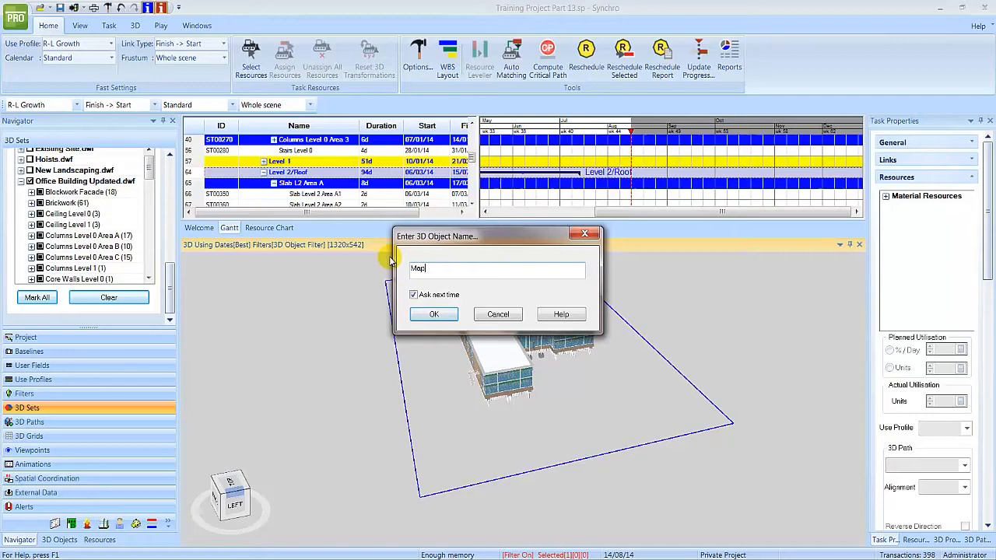
{"action": "left_click", "coordinate": [432, 315]}
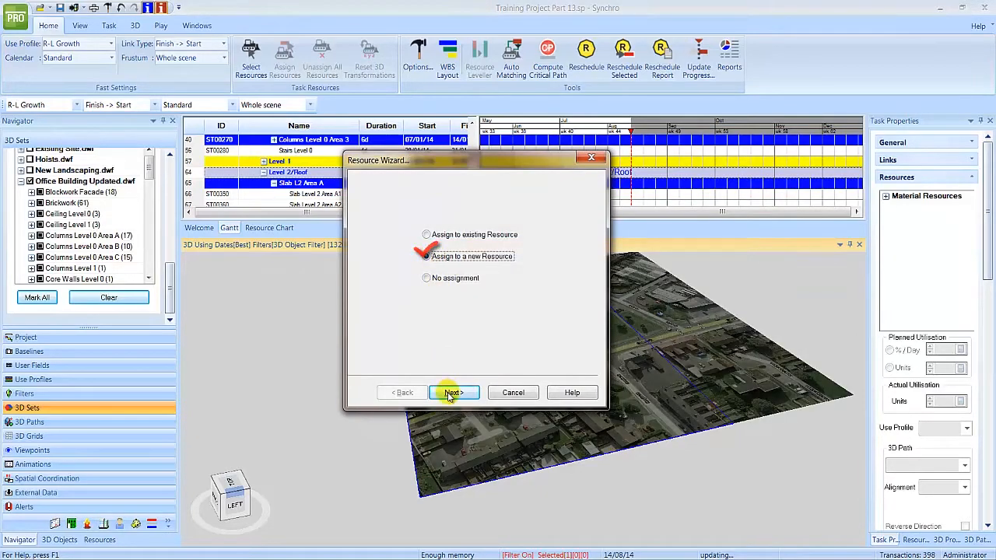
{"action": "left_click", "coordinate": [454, 392]}
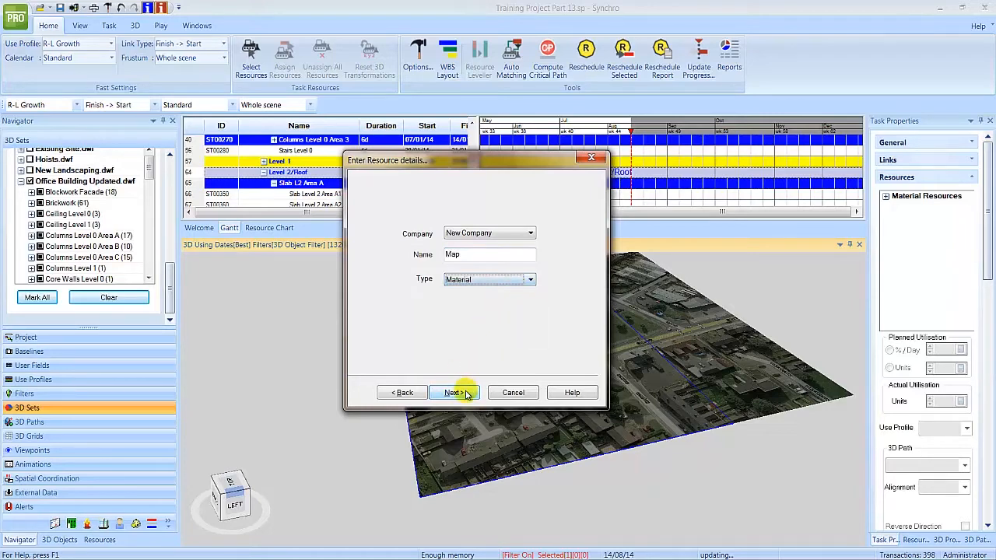
{"action": "left_click", "coordinate": [455, 393]}
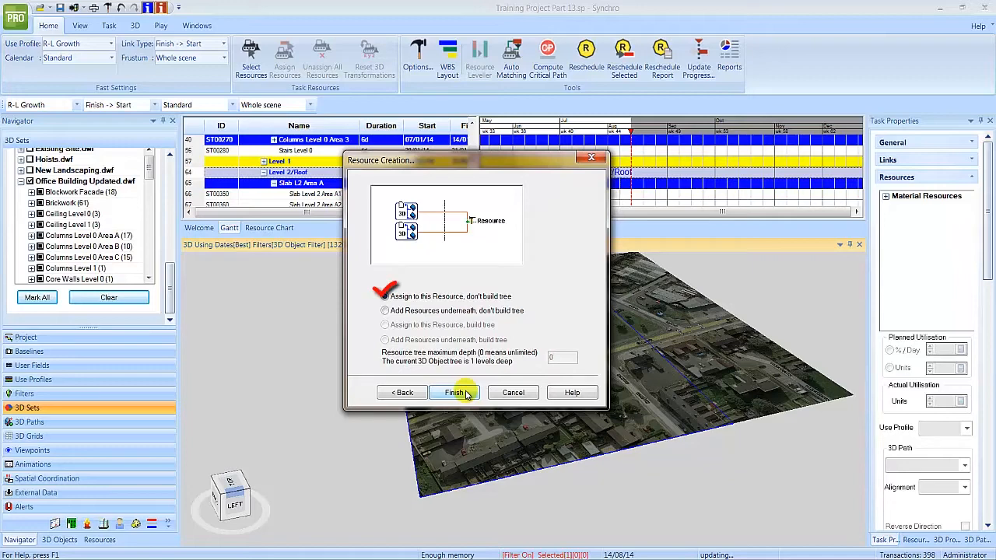
{"action": "left_click", "coordinate": [454, 392]}
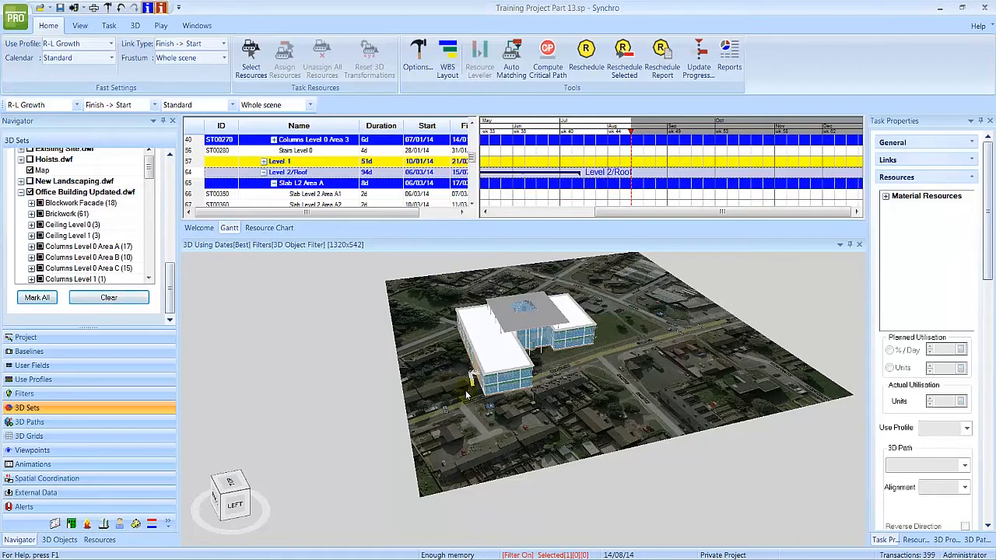
{"action": "mouse_move", "coordinate": [464, 399]}
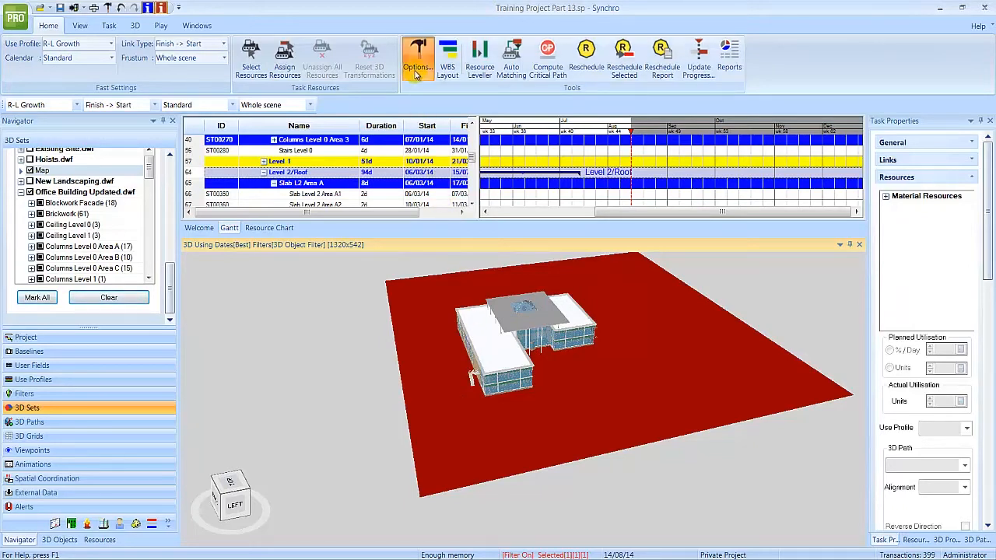
Switch off Selection Highlighting Faces in the 3D View colour options.
{"action": "left_click", "coordinate": [417, 60]}
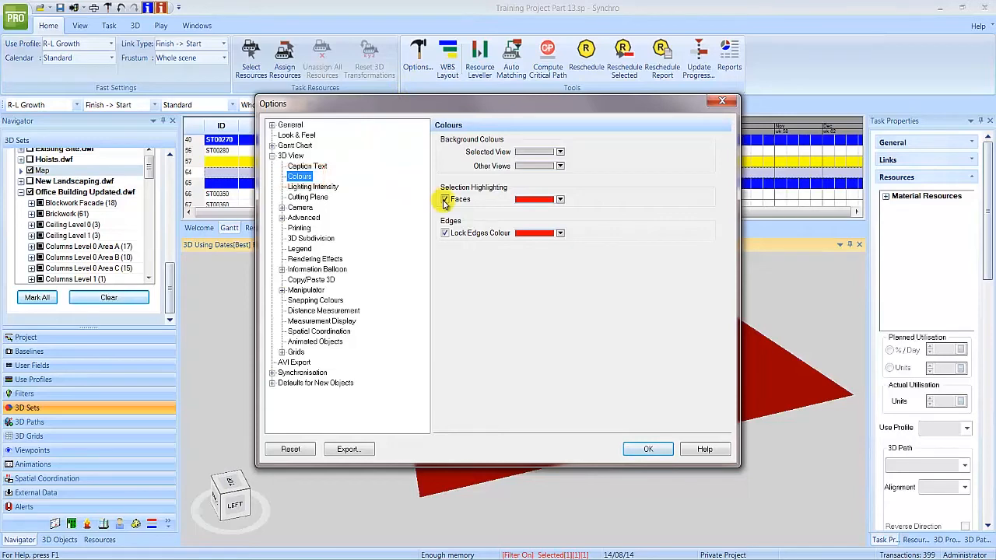
{"action": "left_click", "coordinate": [446, 199]}
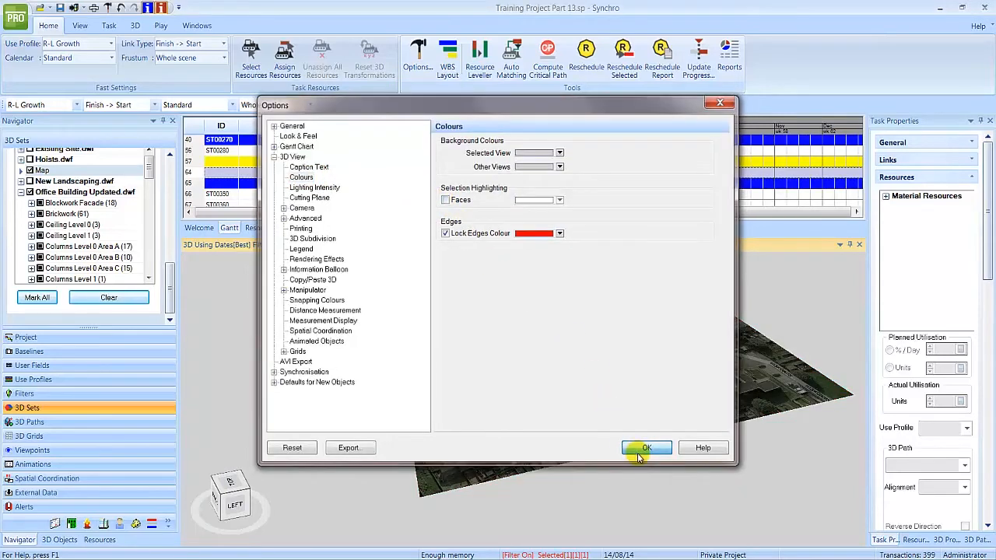
{"action": "left_click", "coordinate": [646, 448]}
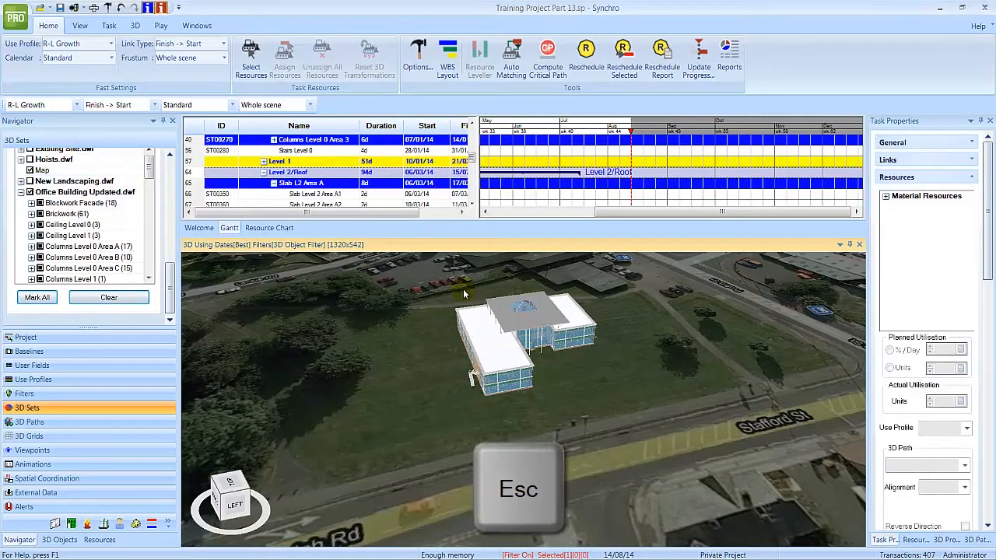
Finish placing the Map plane under the building and return to the colour settings.
{"action": "key", "text": "Escape"}
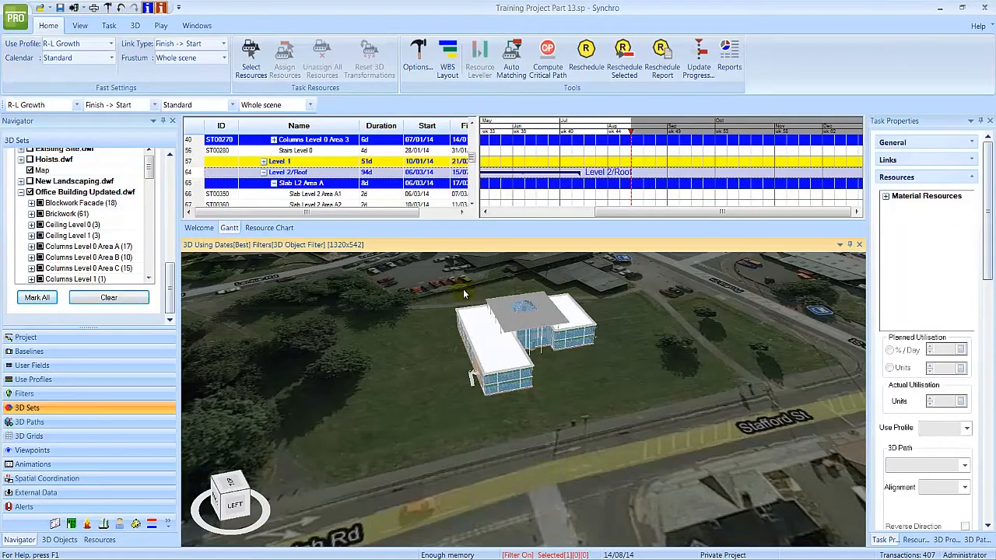
{"action": "left_click", "coordinate": [417, 54]}
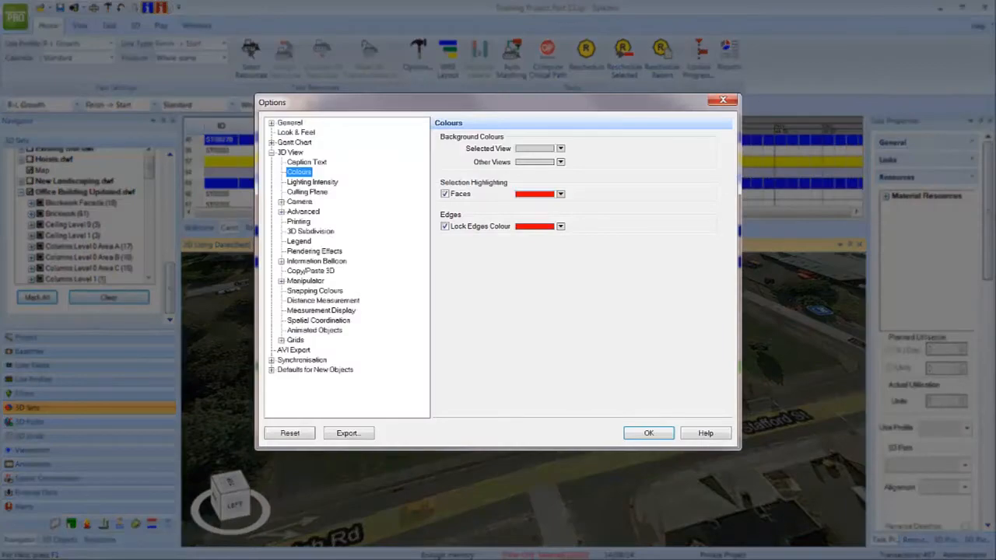